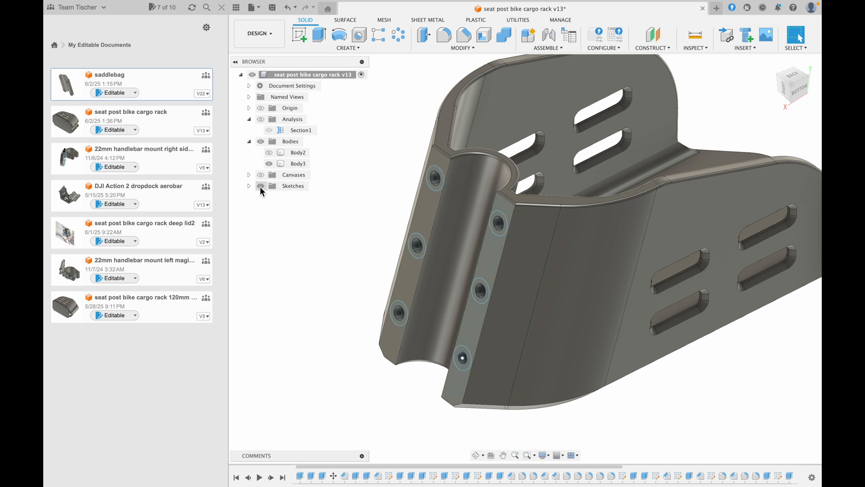
# Assign parts v13_2 to v13_7 their own Wall loops count and slice the cargo rack plate.
pyautogui.click(318, 35)
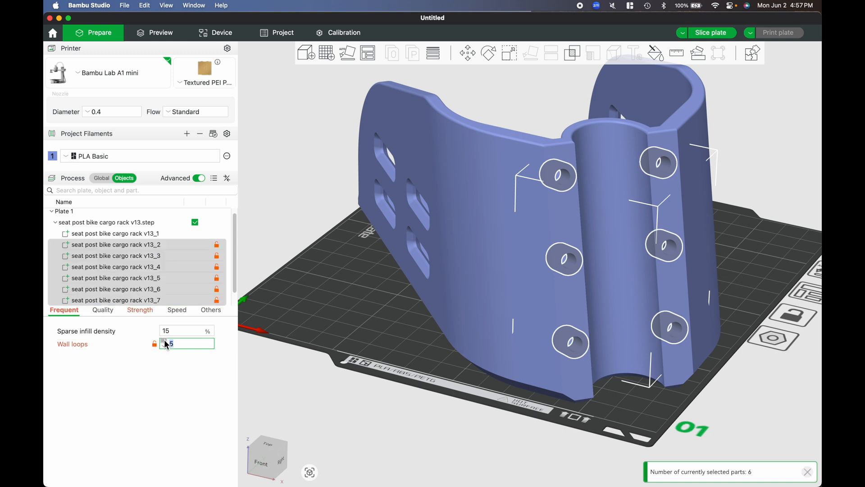
pyautogui.click(711, 33)
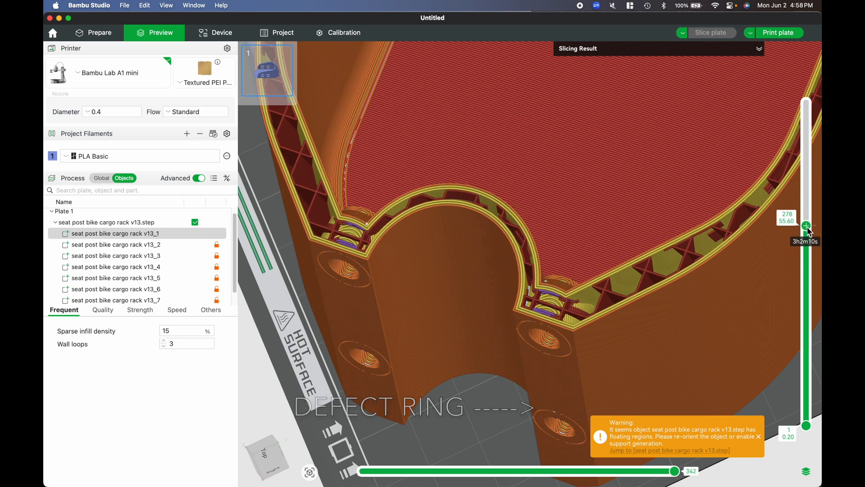